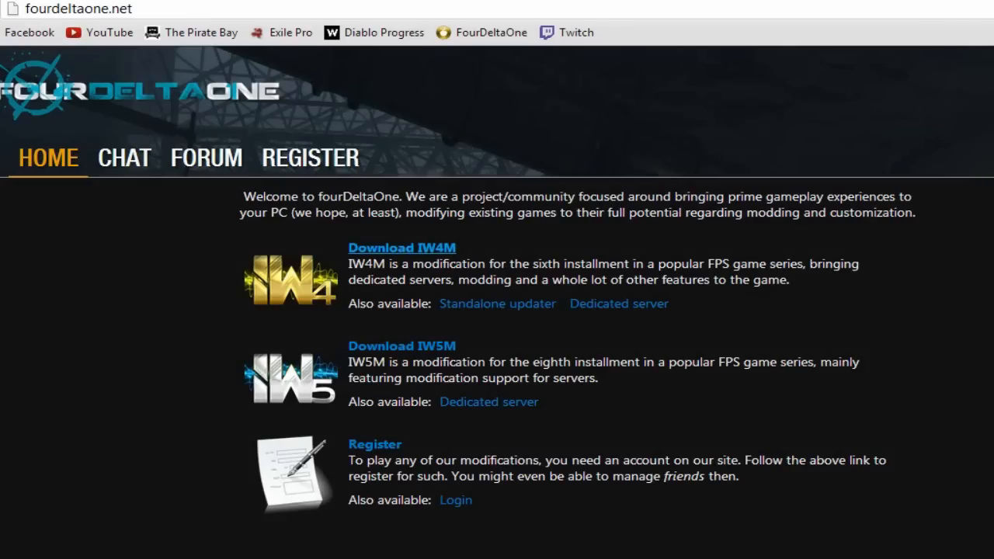
mouse_move(8, 454)
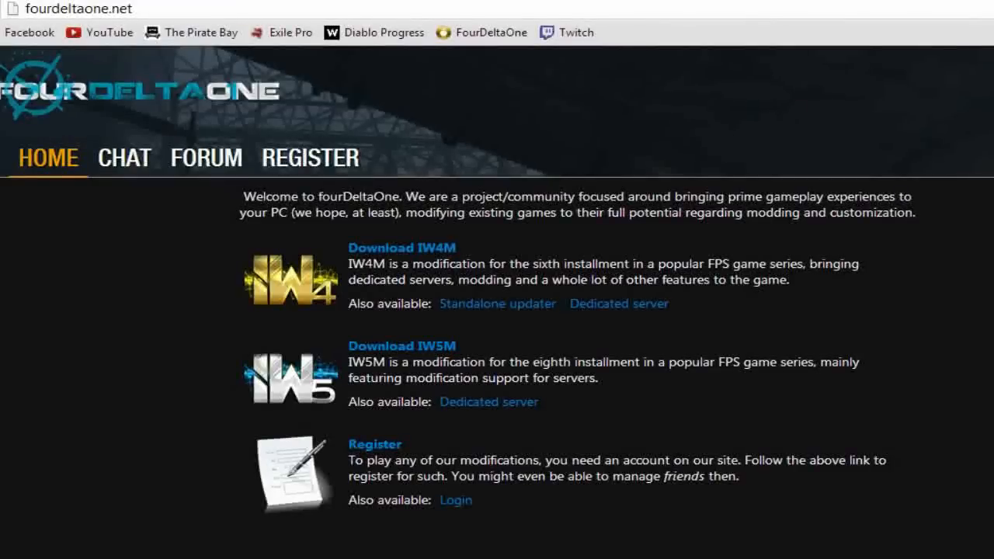
- Point the IW4M Installer at Steam\SteamApps\common\Call of Duty Modern Warfare 2 as the game folder
click(401, 247)
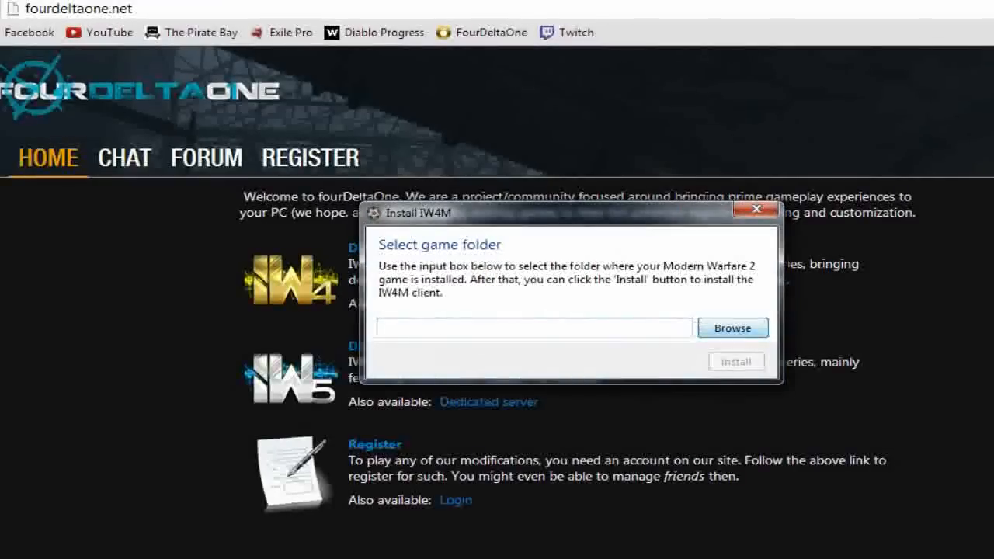
click(730, 326)
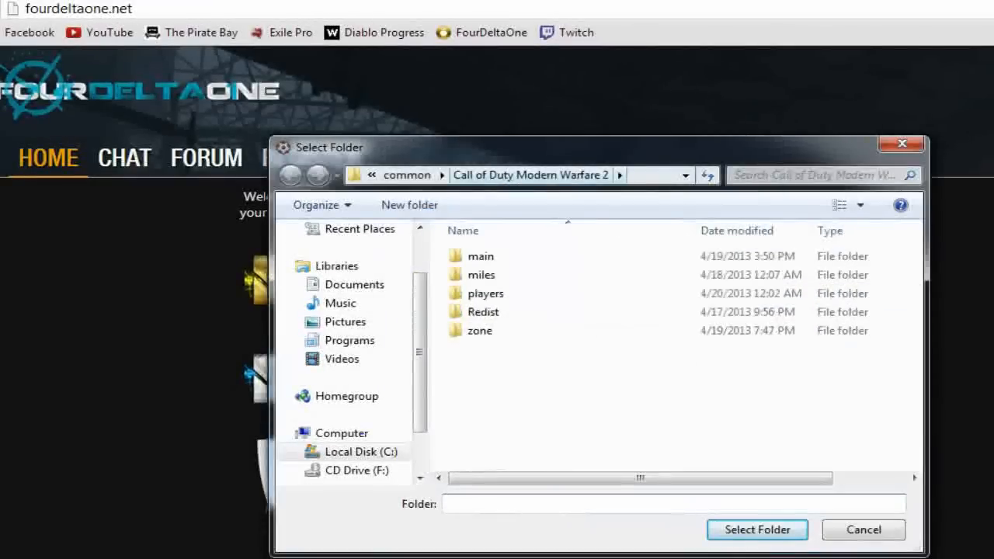
click(288, 174)
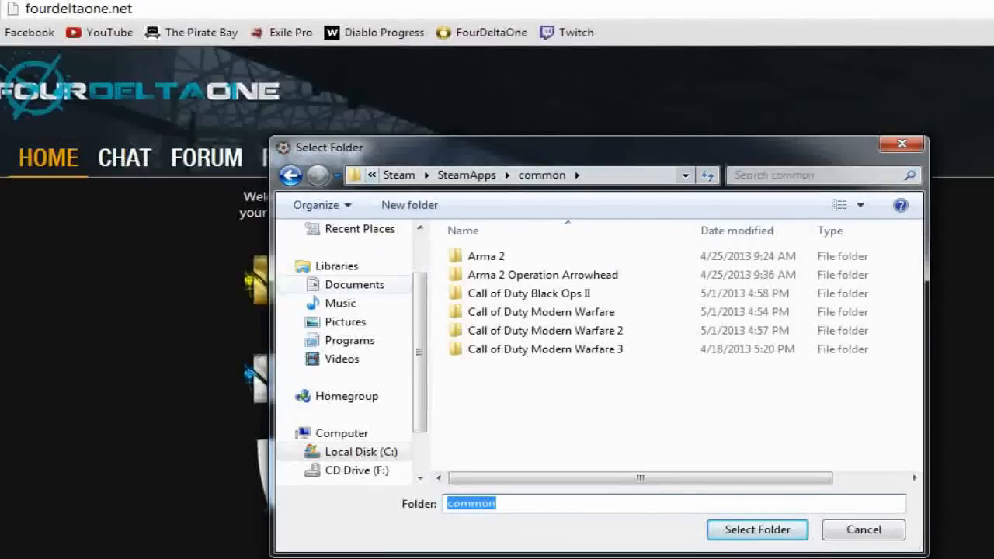
click(361, 450)
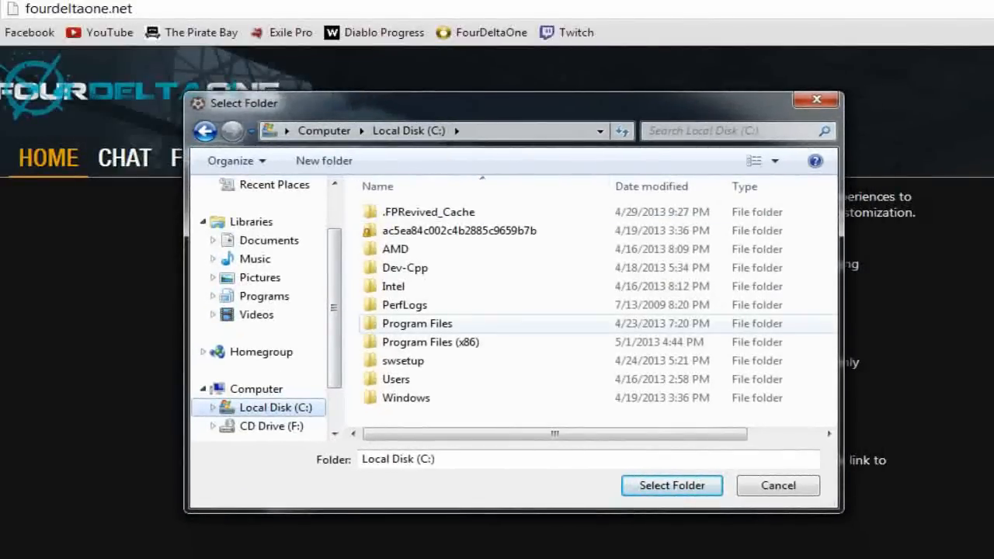
click(430, 341)
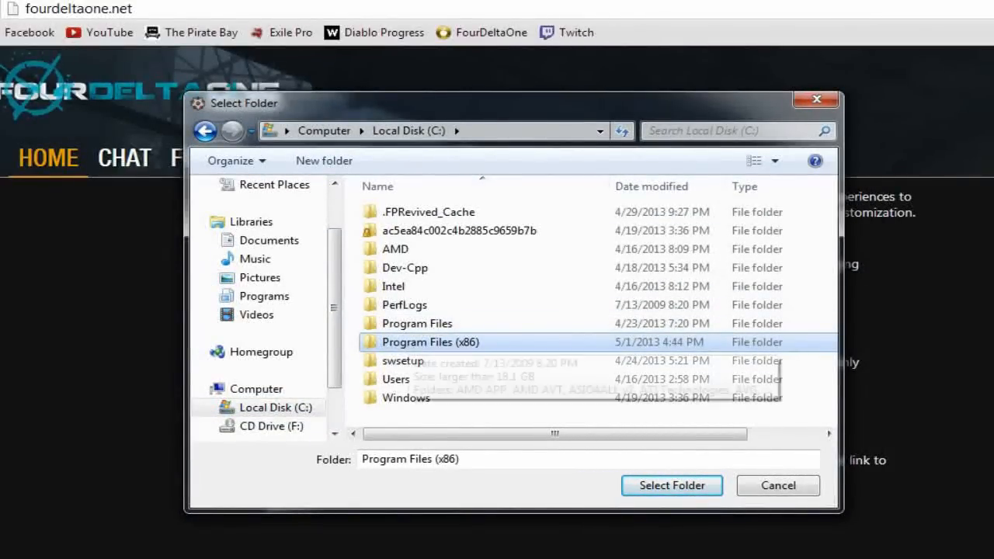
double_click(430, 342)
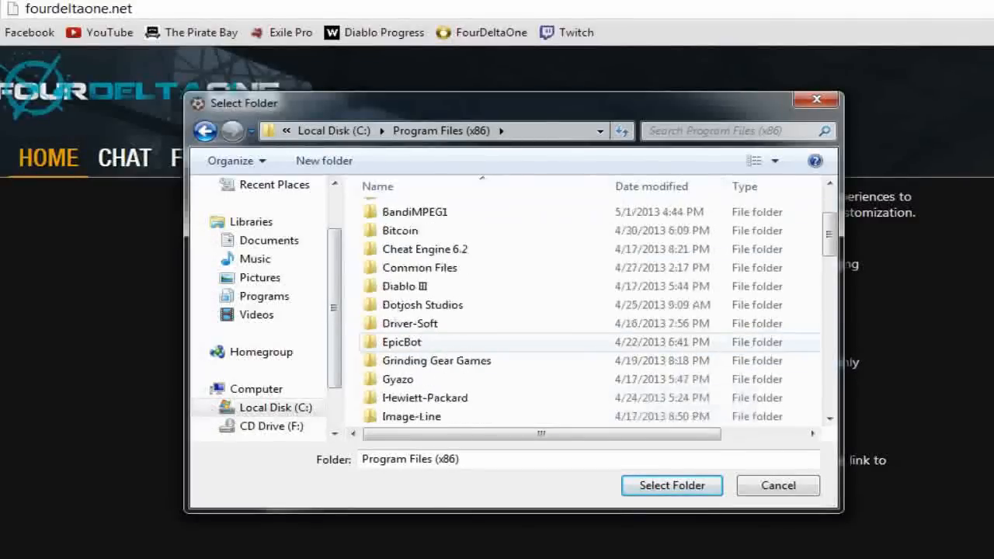
click(398, 225)
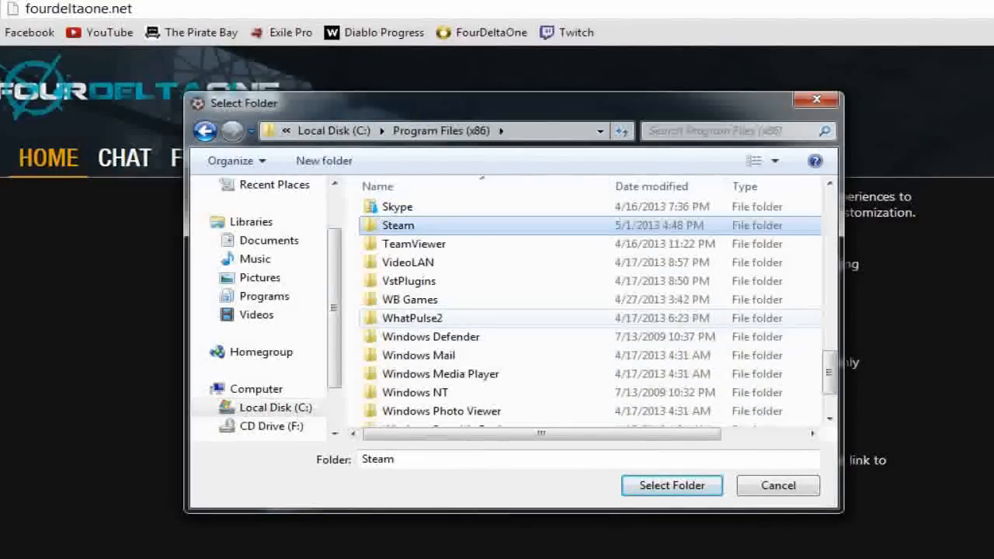
double_click(398, 225)
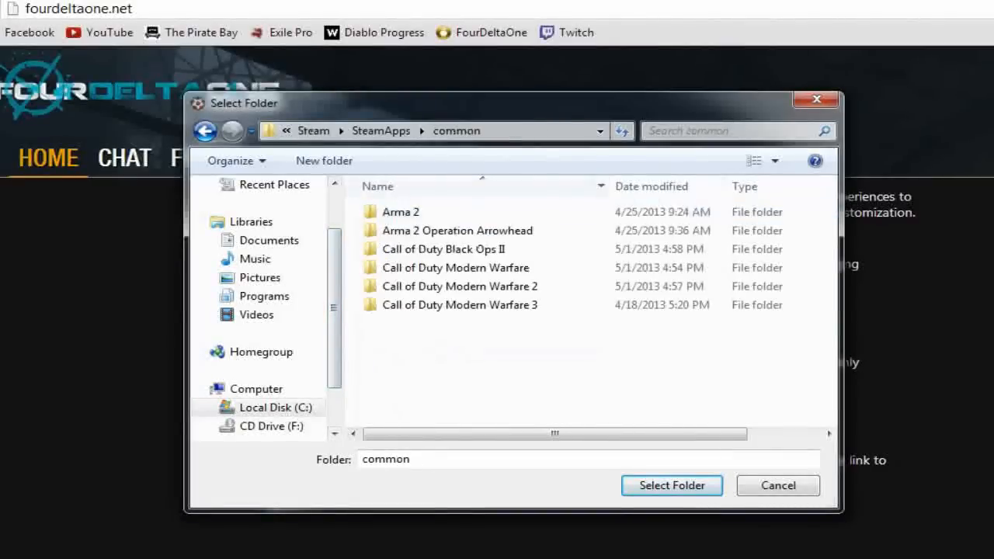
double_click(460, 285)
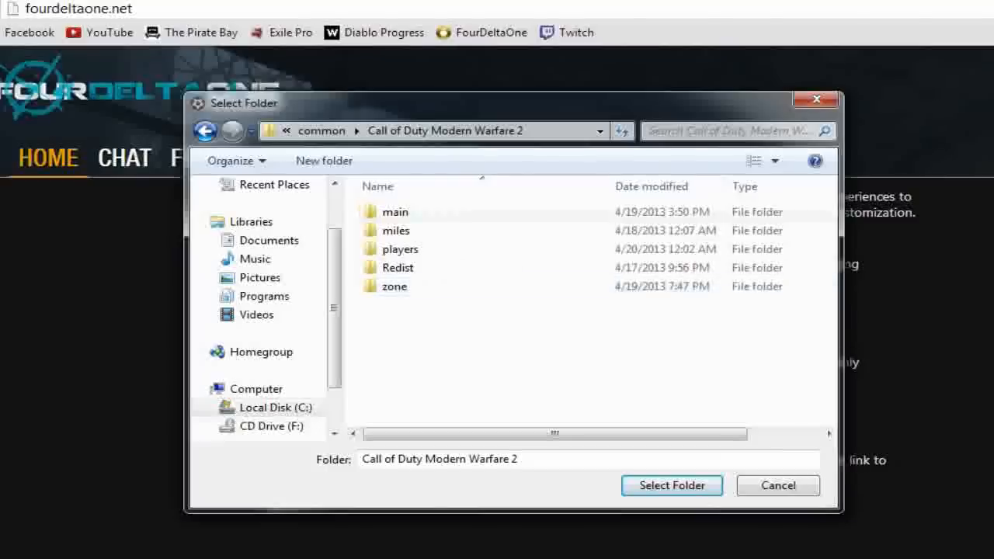
click(671, 485)
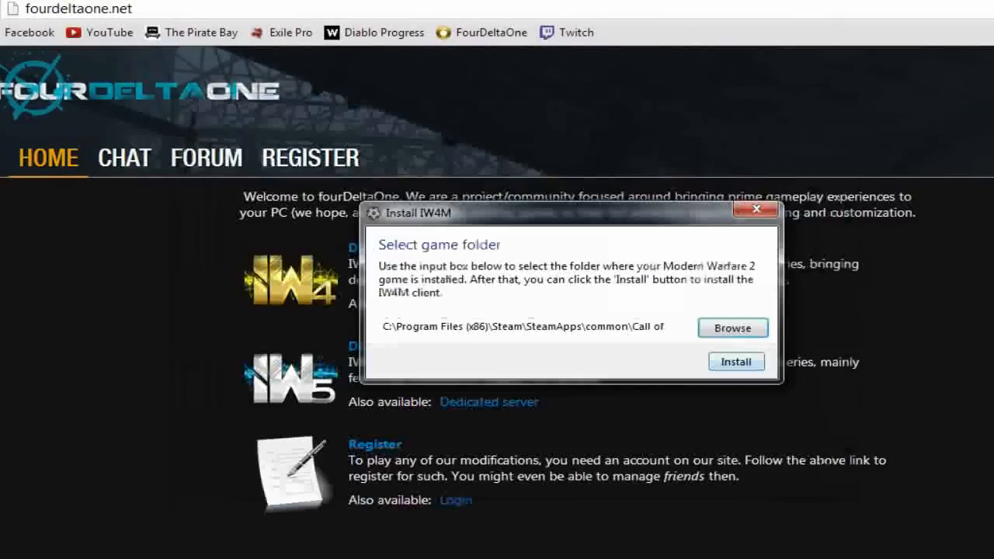
- Install the IW4M client and acknowledge the completion message
click(736, 360)
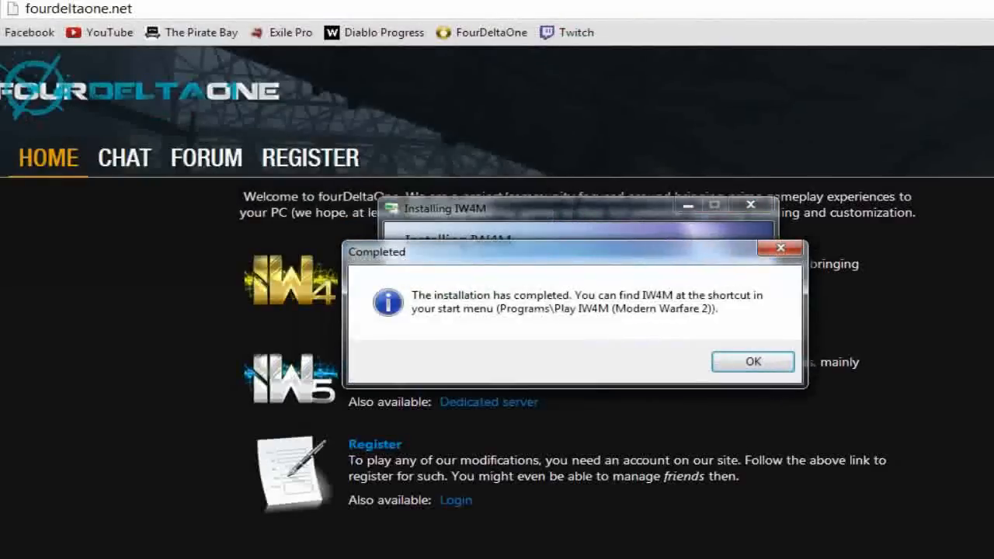
click(752, 362)
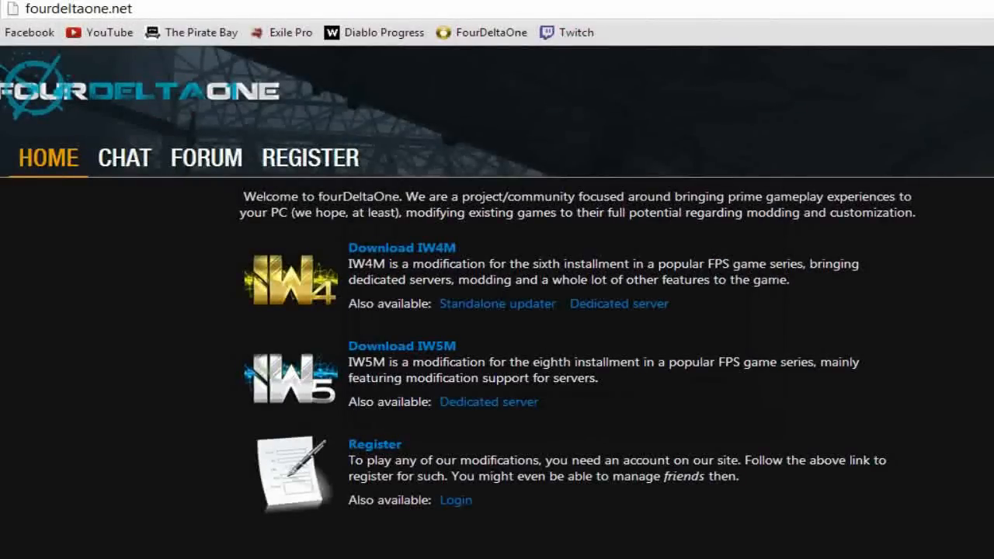
- Locate the Play IW4M shortcut's file folder via Open file location in the Start menu
click(15, 556)
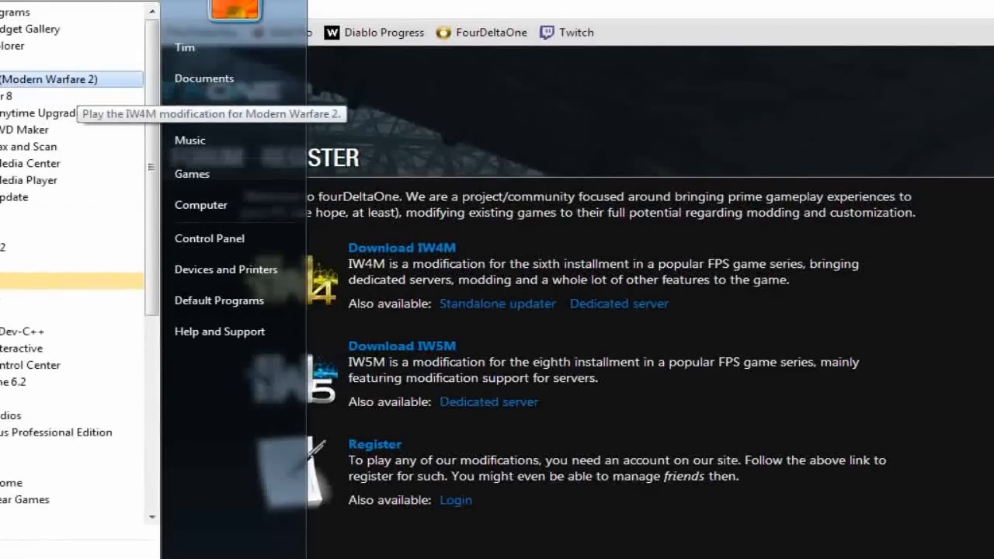
right_click(50, 78)
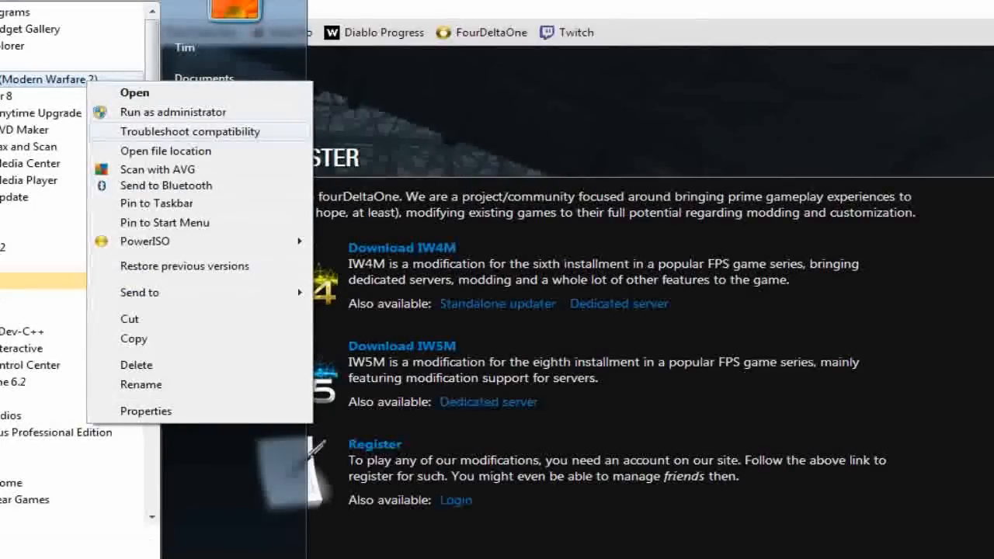
click(164, 151)
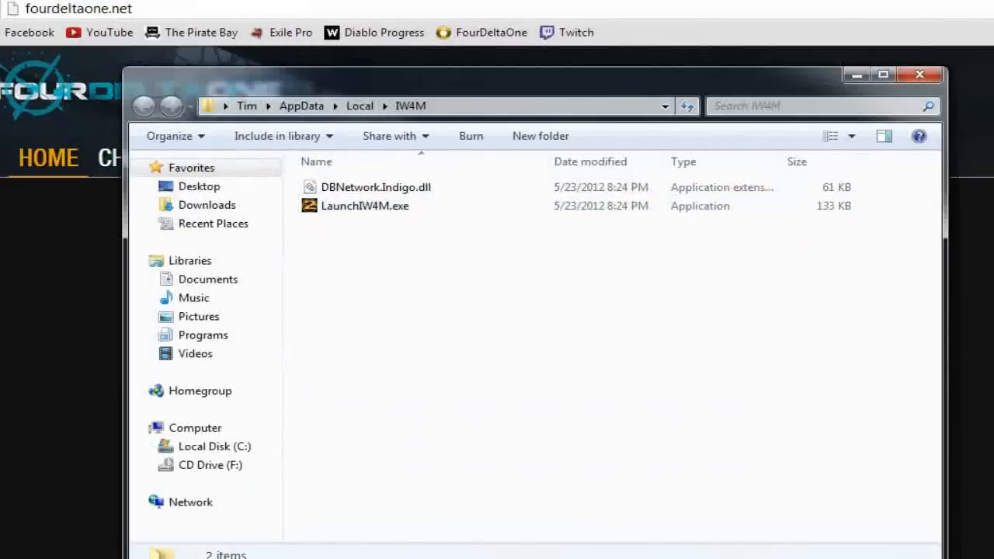
- Navigate to the Call of Duty Modern Warfare 2 folder and select the LaunchIW4M launcher file
click(215, 445)
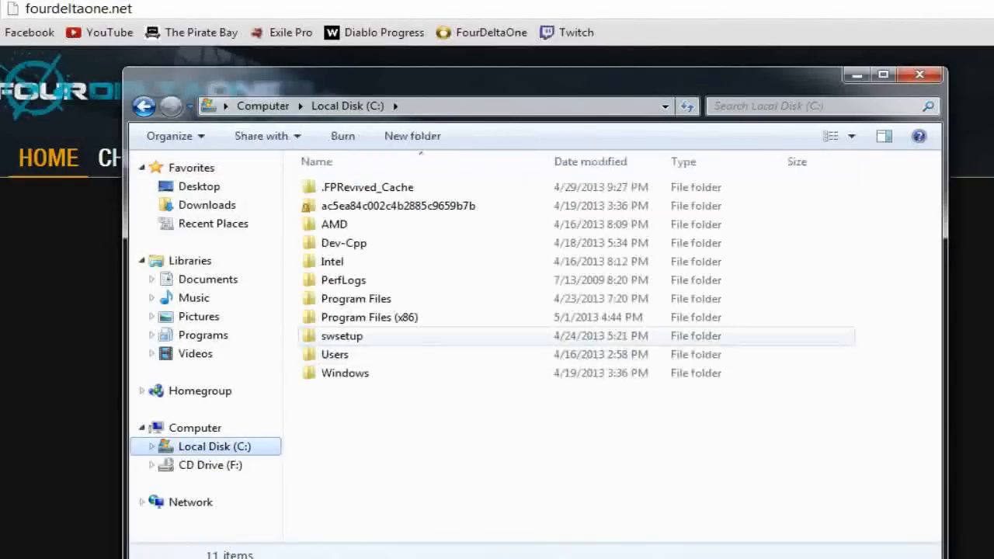
double_click(369, 317)
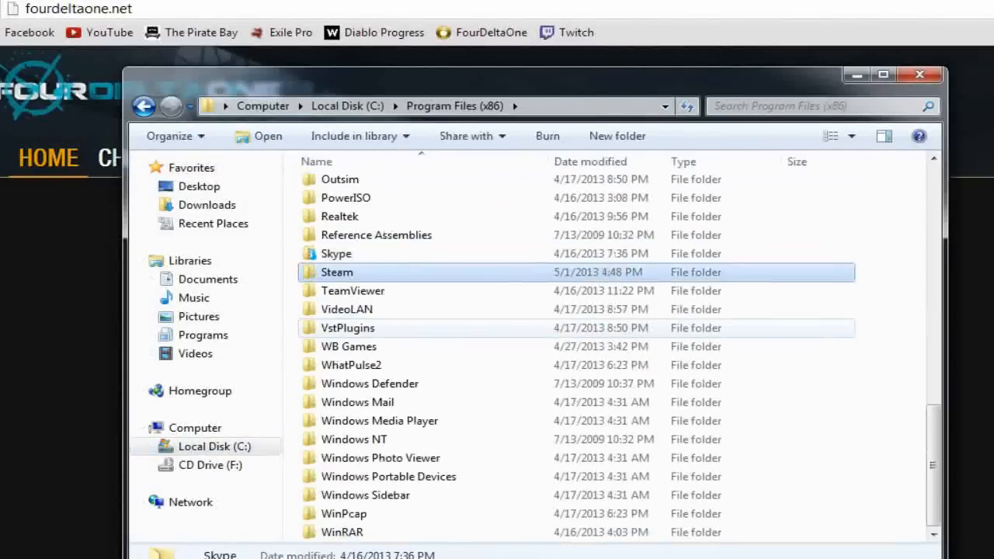
double_click(336, 271)
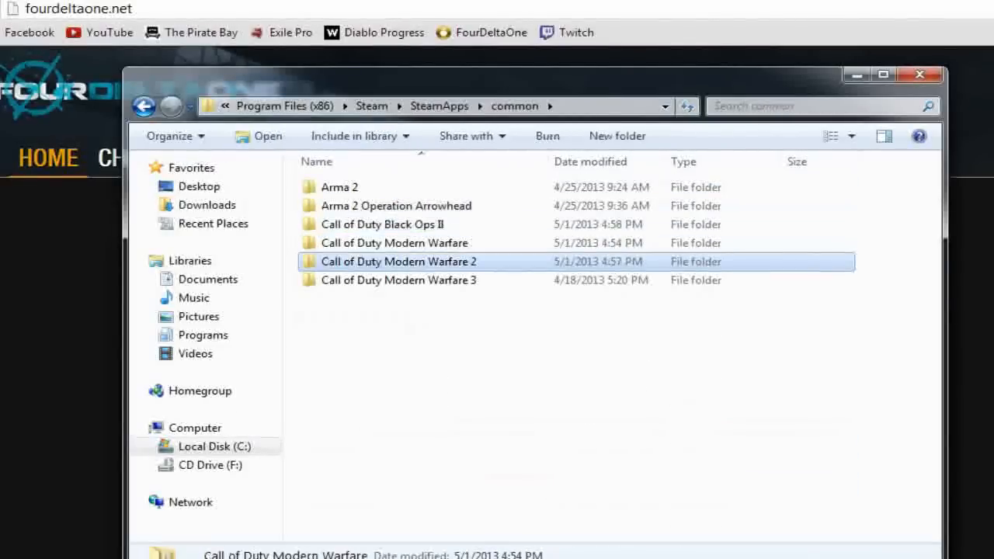
double_click(397, 261)
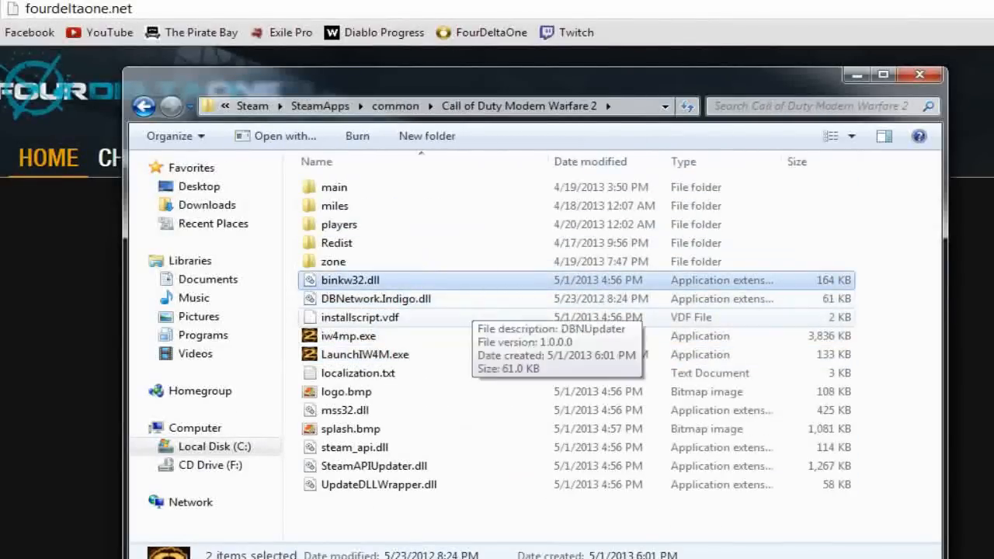
click(364, 354)
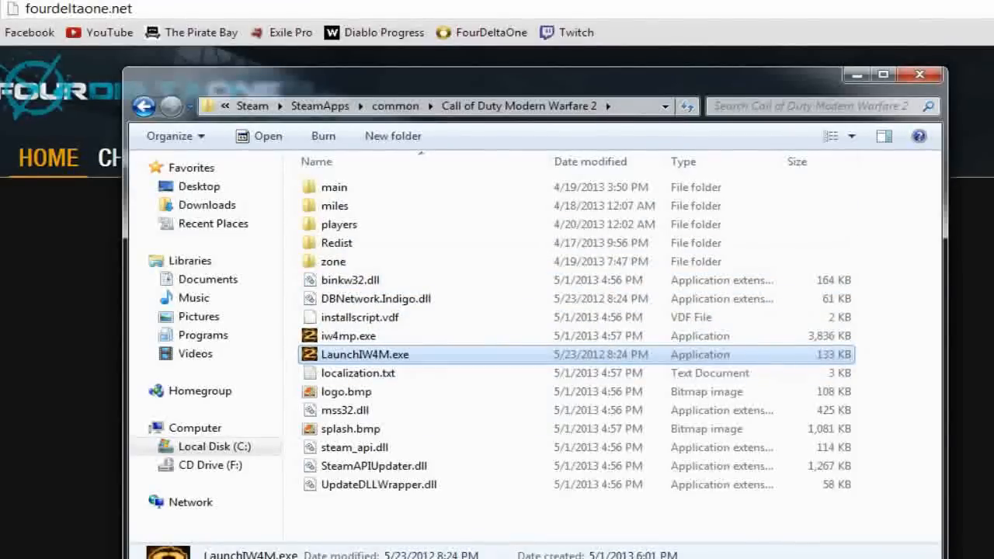
mouse_move(365, 373)
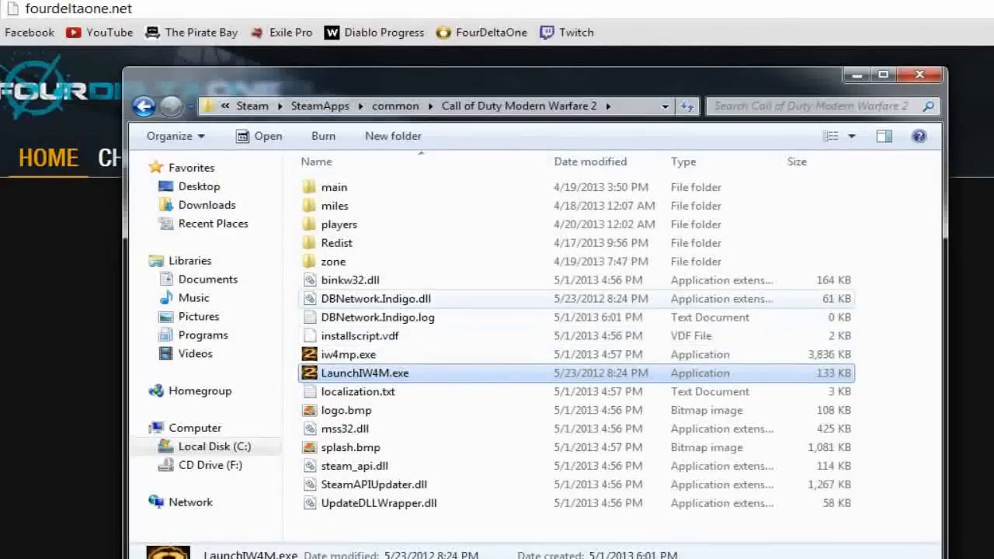
double_click(363, 373)
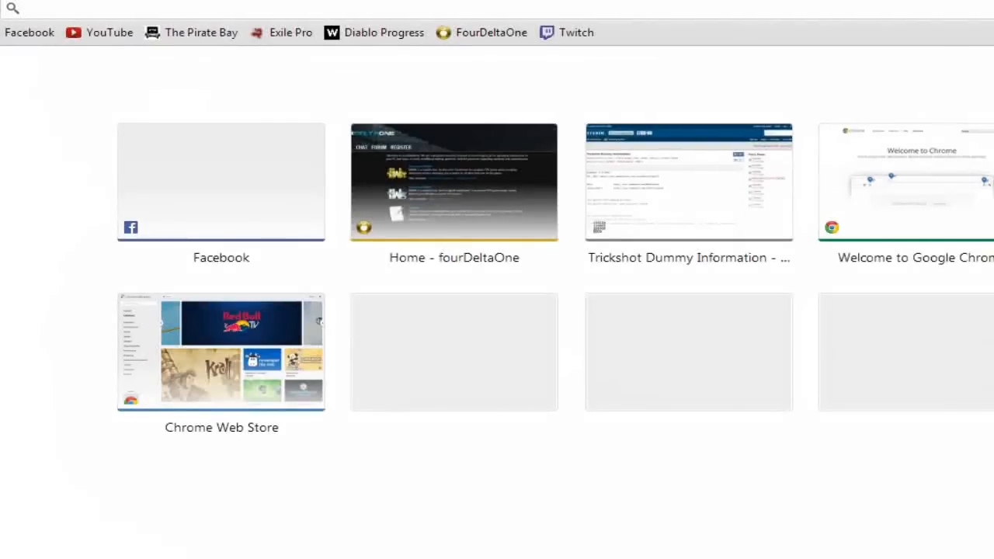
- Reach the Trickshot Dummy Information paste via its tinyurl address and highlight the mediafire.com download link
text(ti)
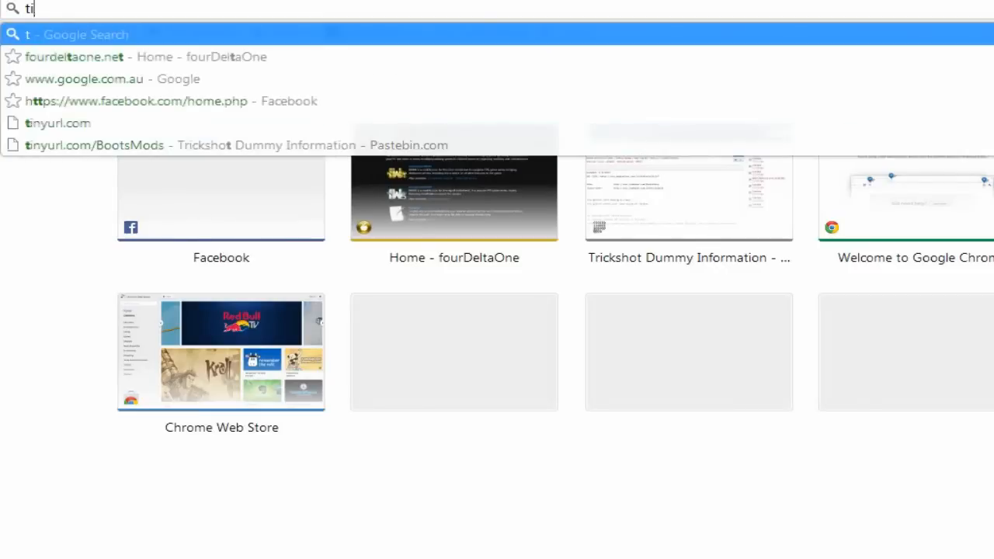
text(nyurl)
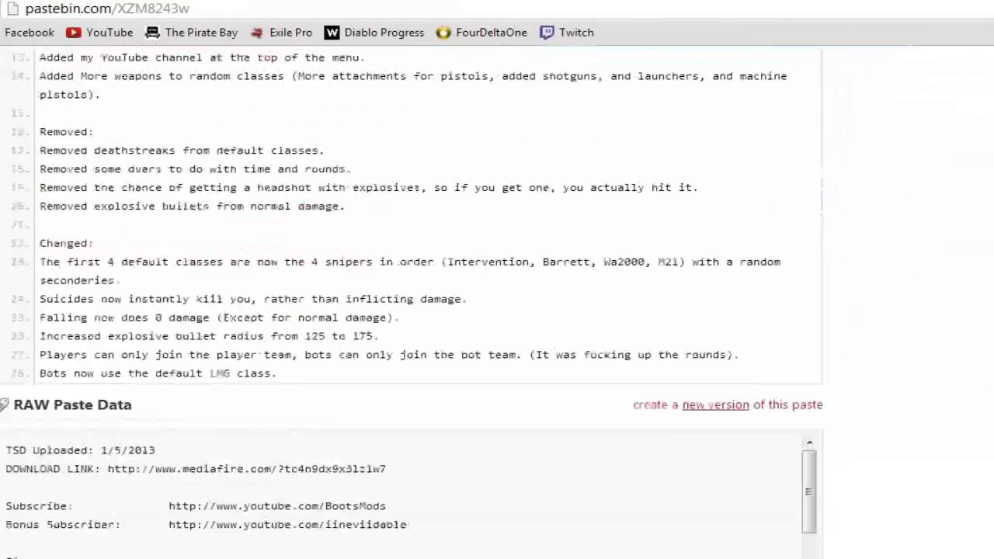
scroll(up, 3)
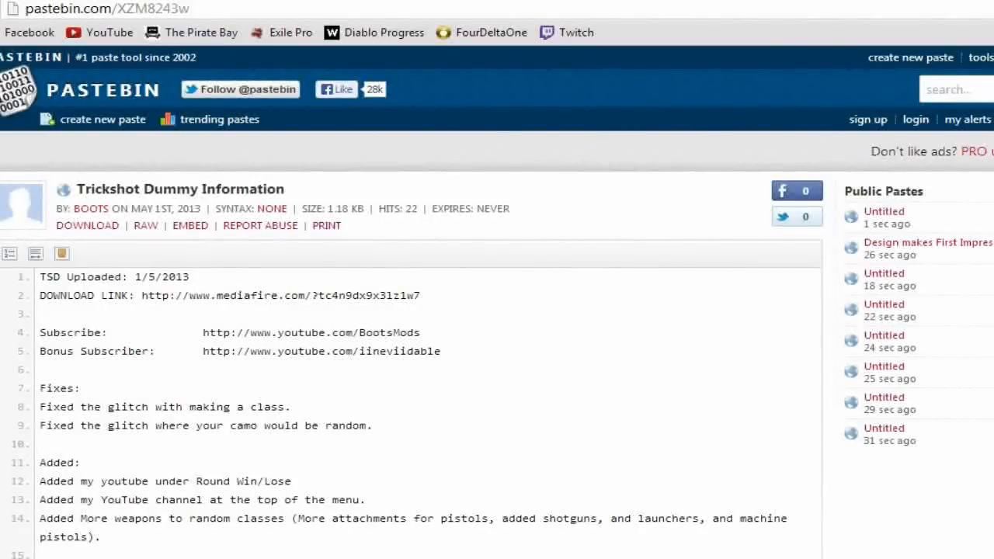
triple_click(115, 276)
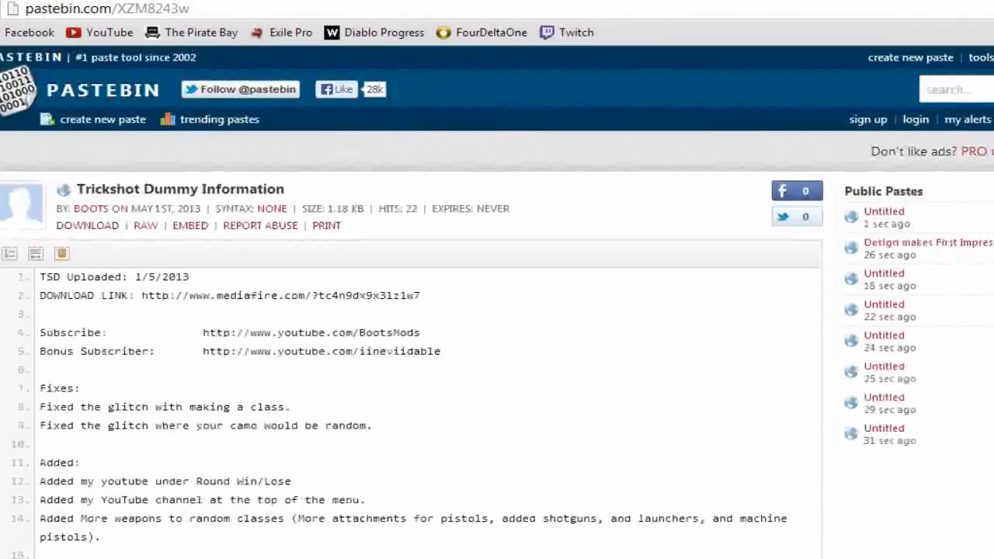
scroll(down, 3)
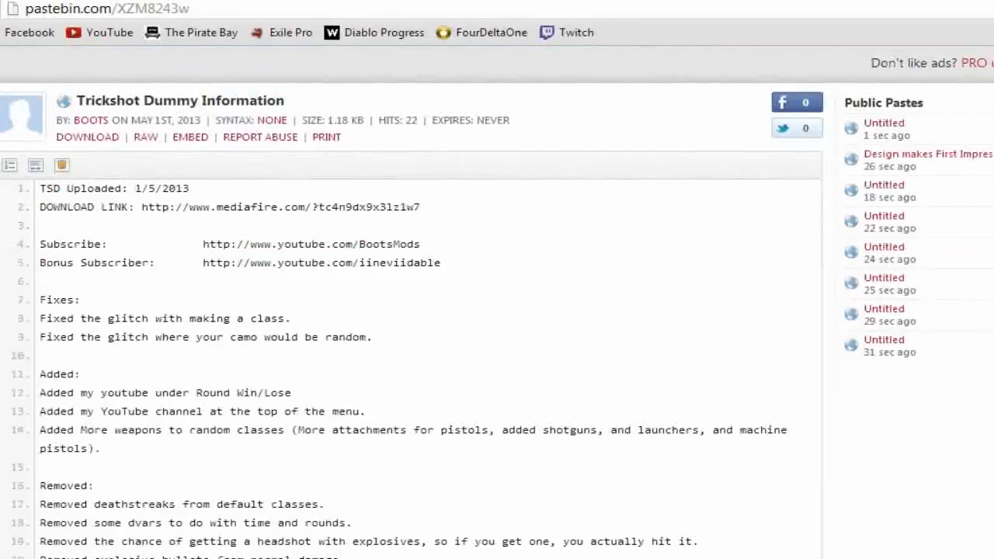
drag(202, 244, 441, 263)
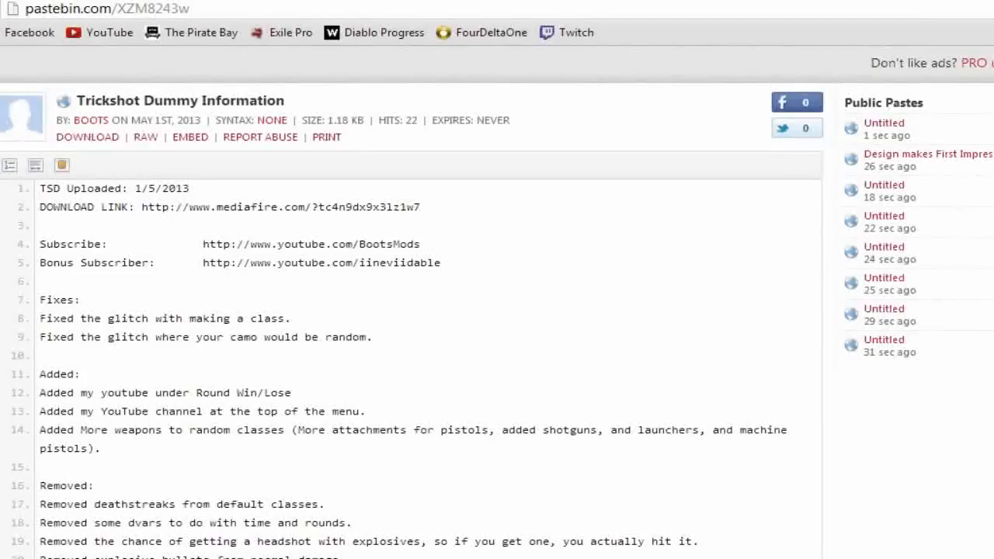
click(438, 262)
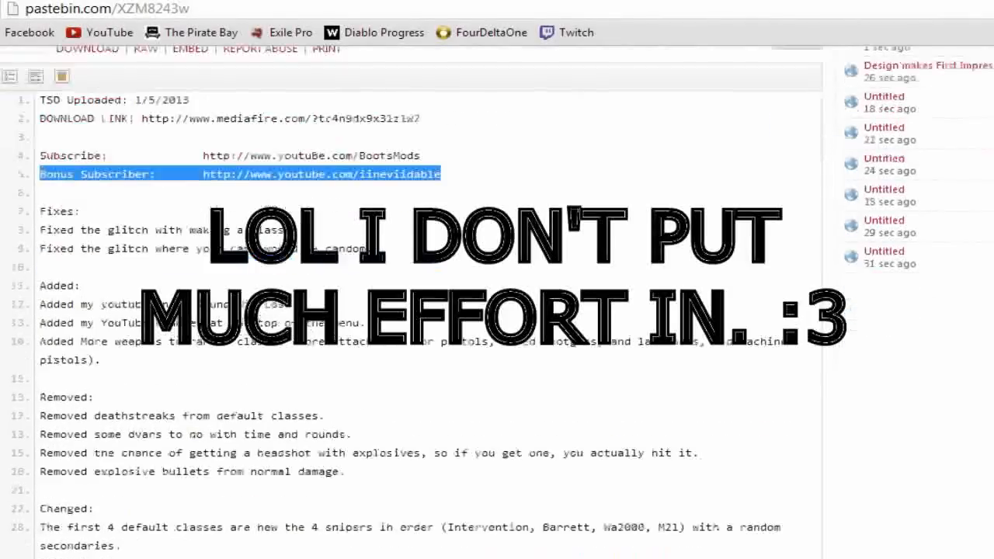
- Read through the rest of the Trickshot Dummy paste
scroll(down, 3)
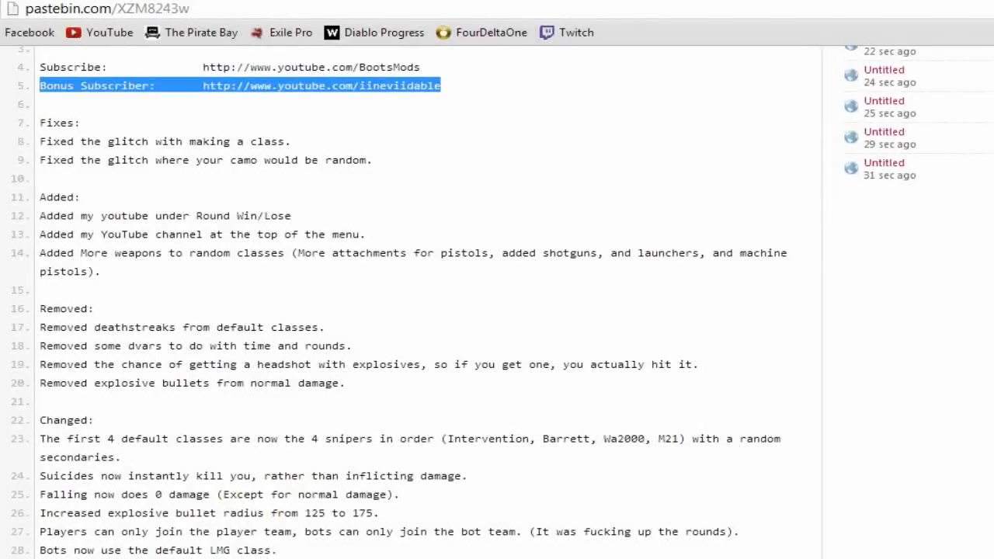
scroll(up, 3)
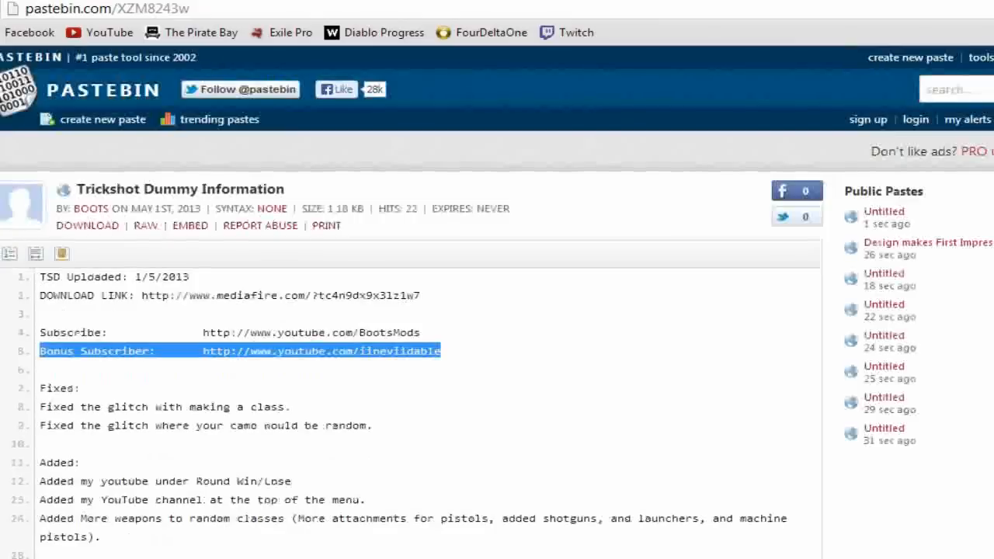
scroll(down, 3)
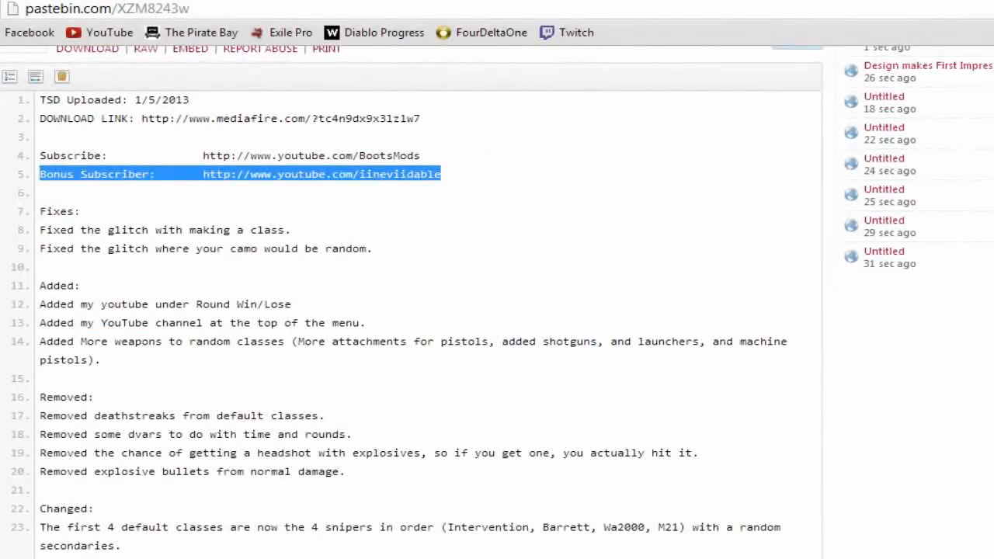
scroll(down, 3)
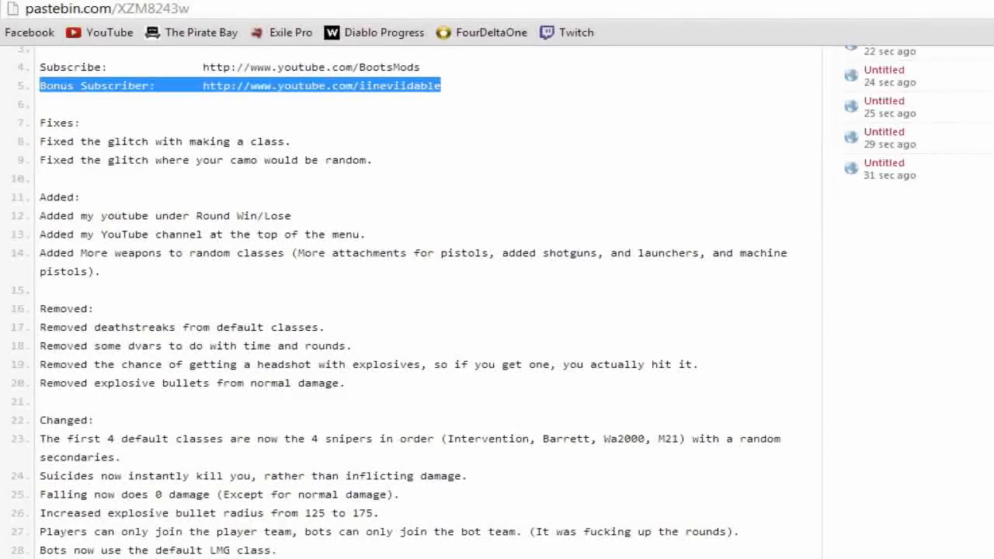
scroll(up, 3)
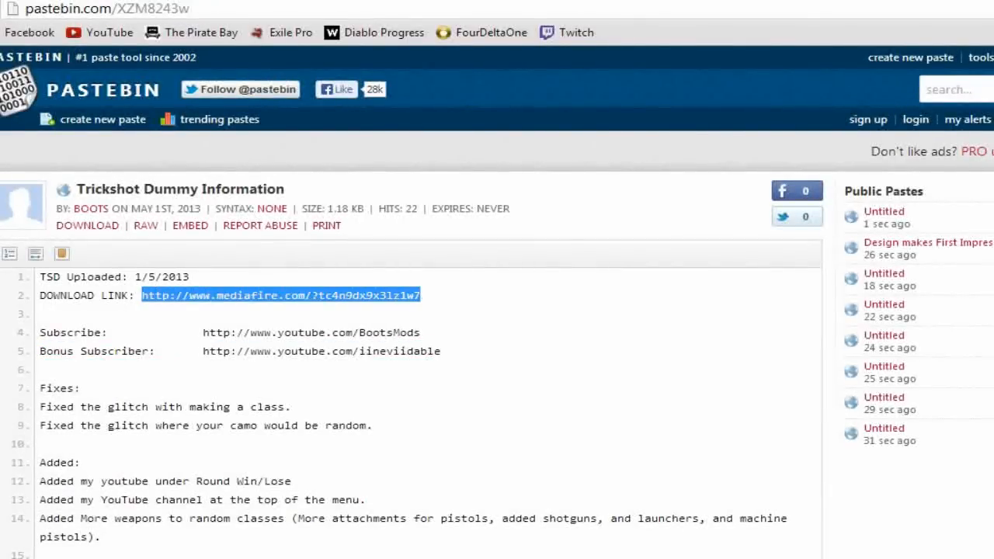
- Download TSD.zip from the MediaFire page and show the download's options menu
click(280, 295)
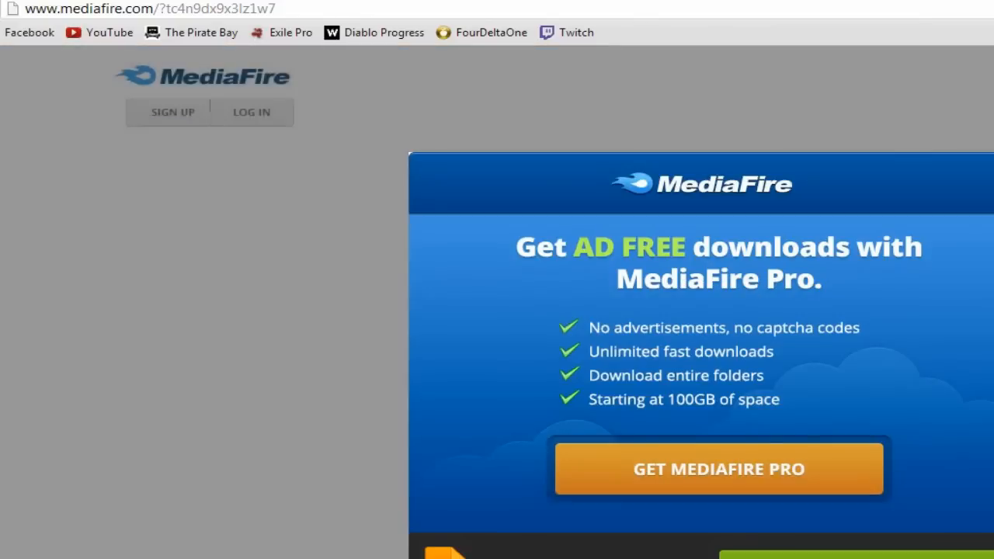
scroll(down, 3)
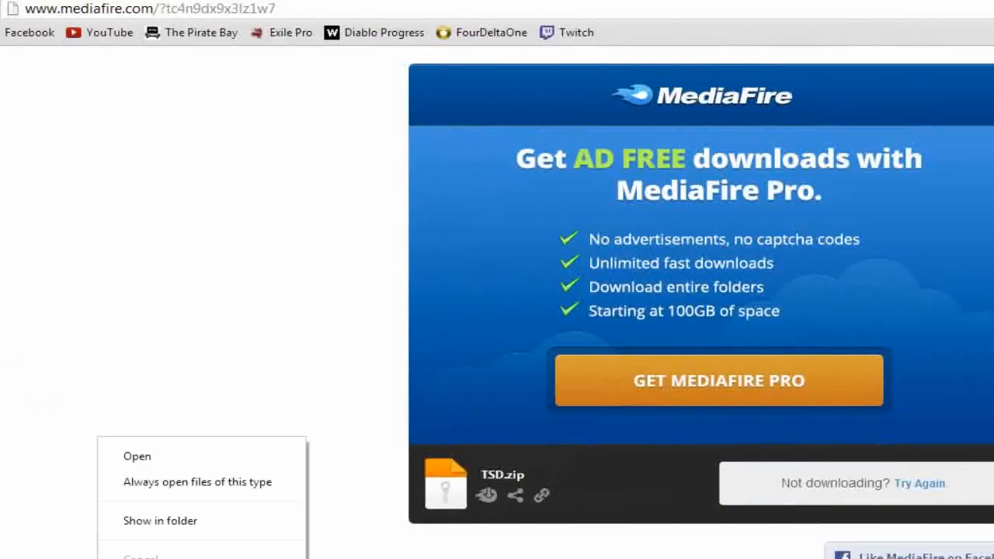
click(160, 521)
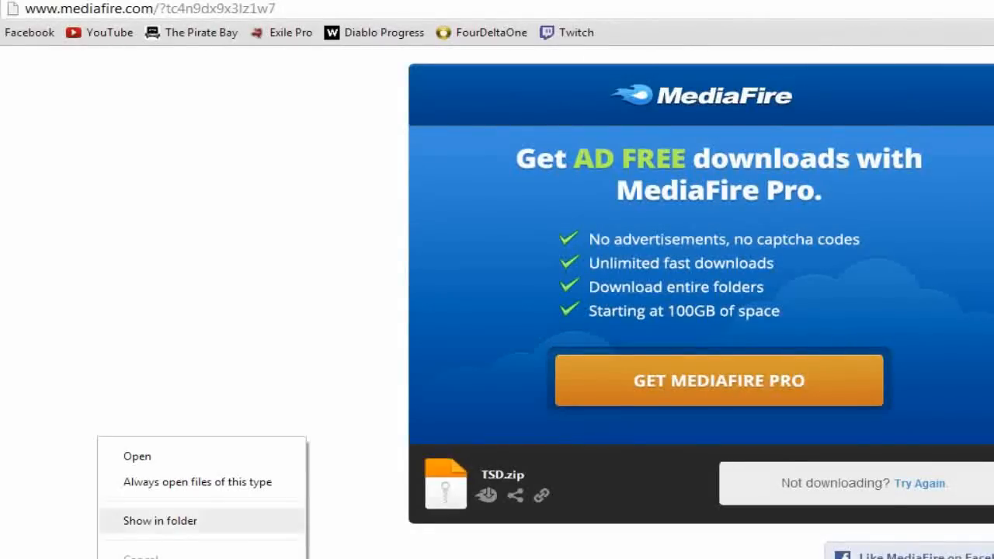
- Extract TSD.zip with Extract Here into a TSD folder inside the Modern Warfare 2 mods folder
click(160, 520)
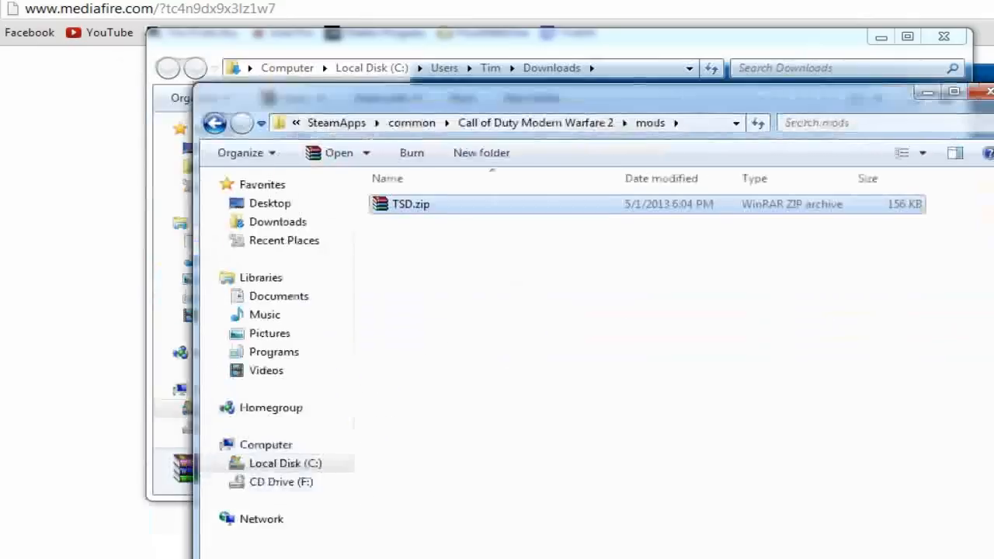
right_click(410, 204)
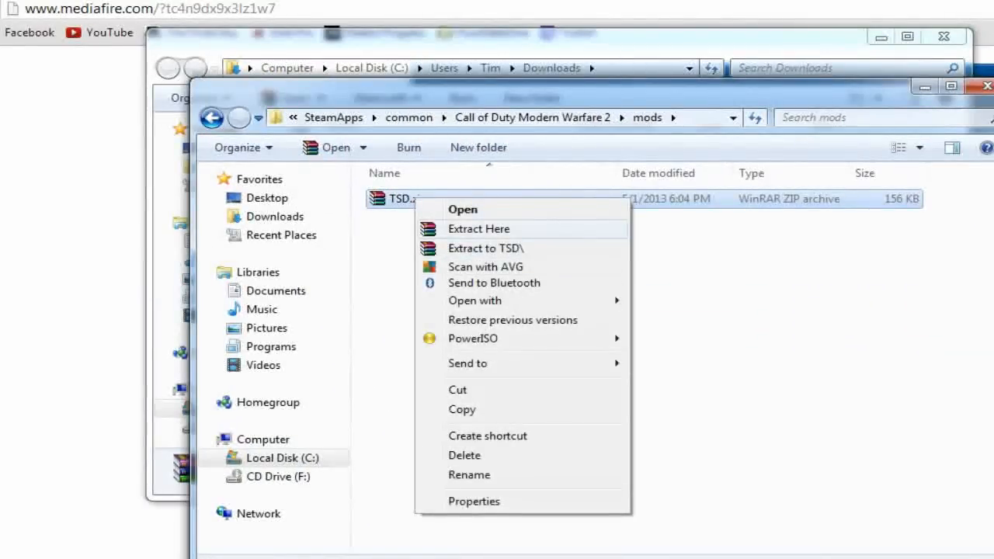
click(479, 228)
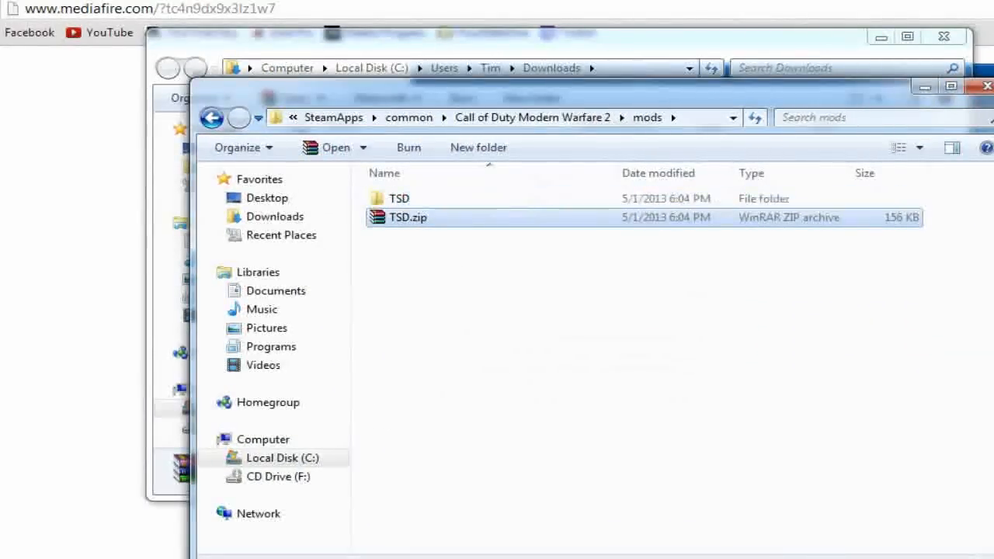
double_click(398, 199)
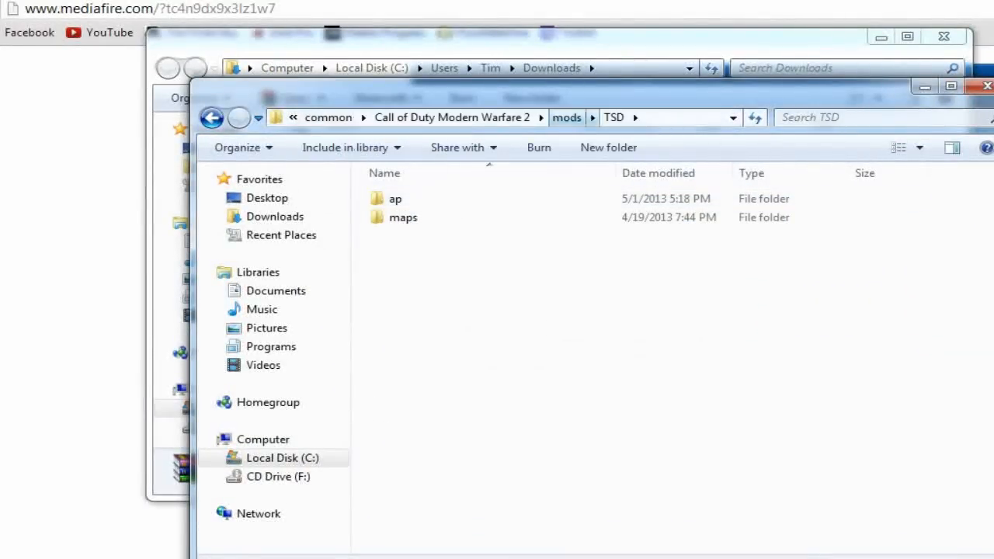
click(211, 118)
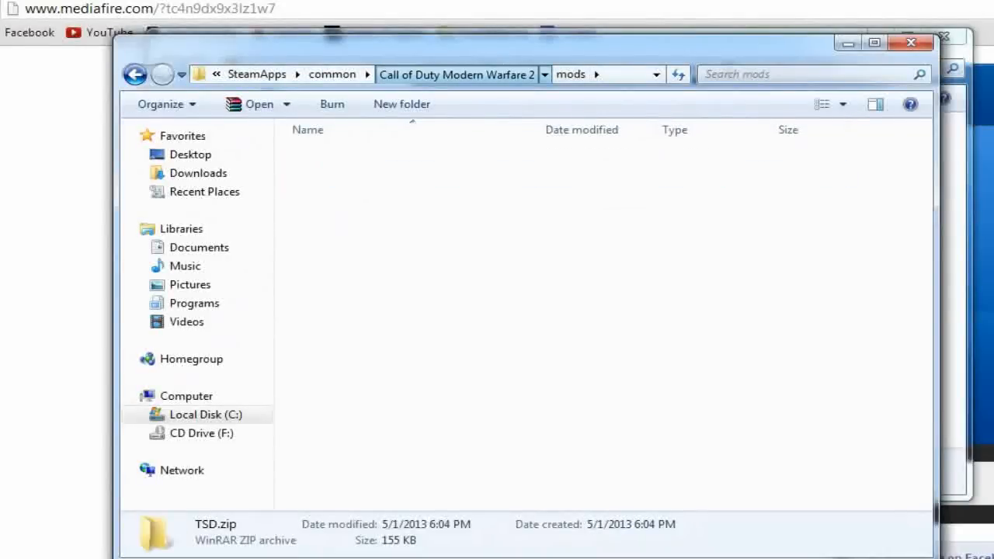
click(456, 75)
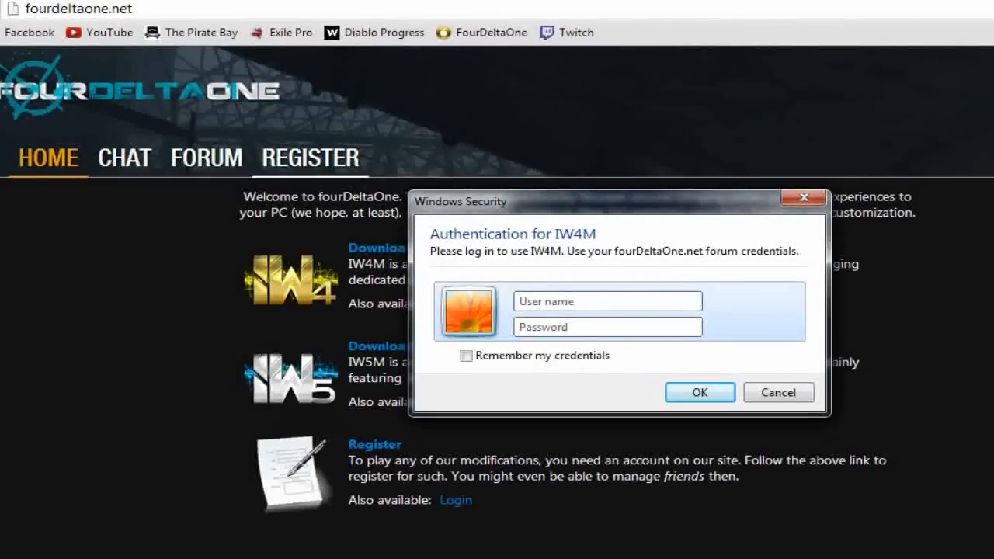
- Sign in to IW4M with the fourDeltaOne forum user name 'Boots'
click(607, 302)
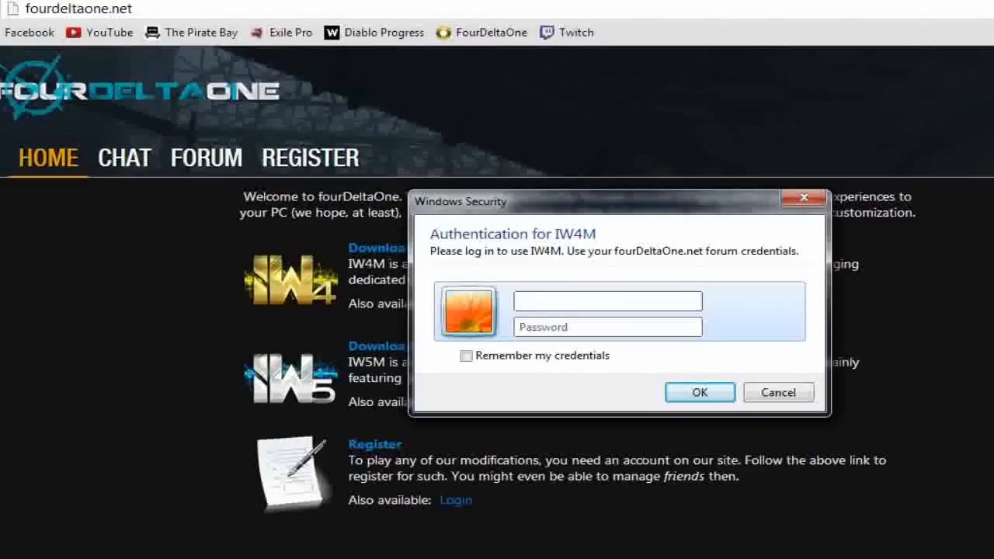
text(Boots)
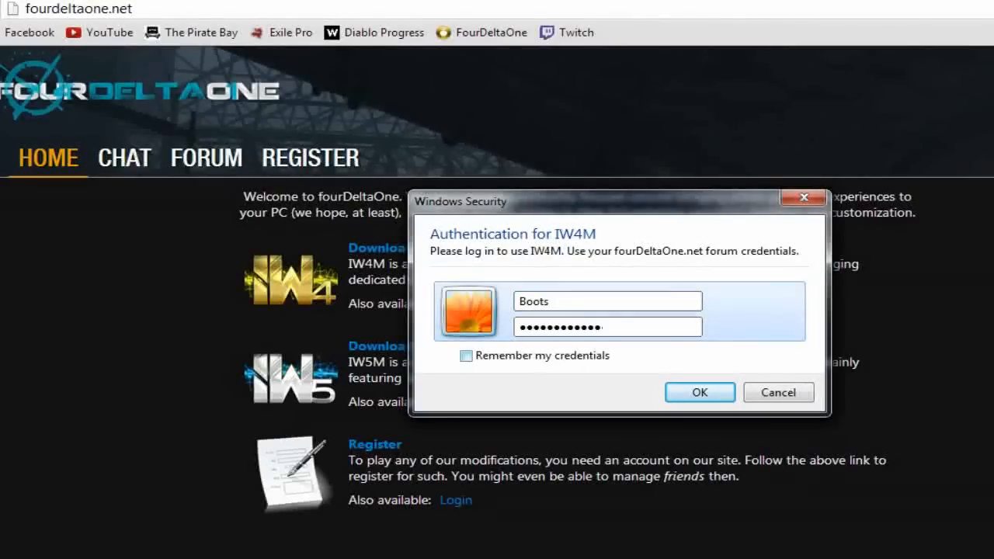
click(699, 392)
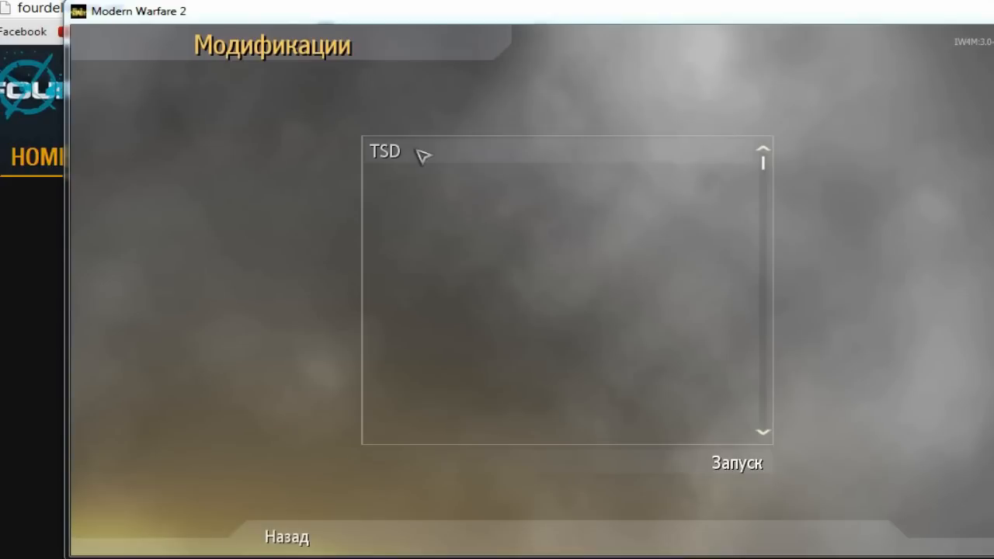
- Launch the TSD mod from the Mods list
click(737, 463)
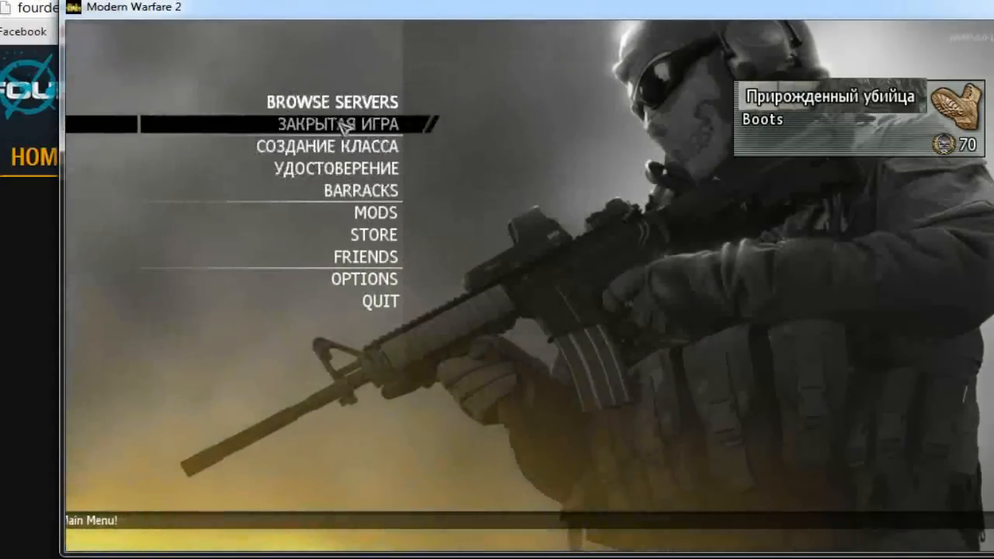
- Create a private match and in Game Setup enable the disabled damage rule and set Score Limit to Unlimited
click(345, 124)
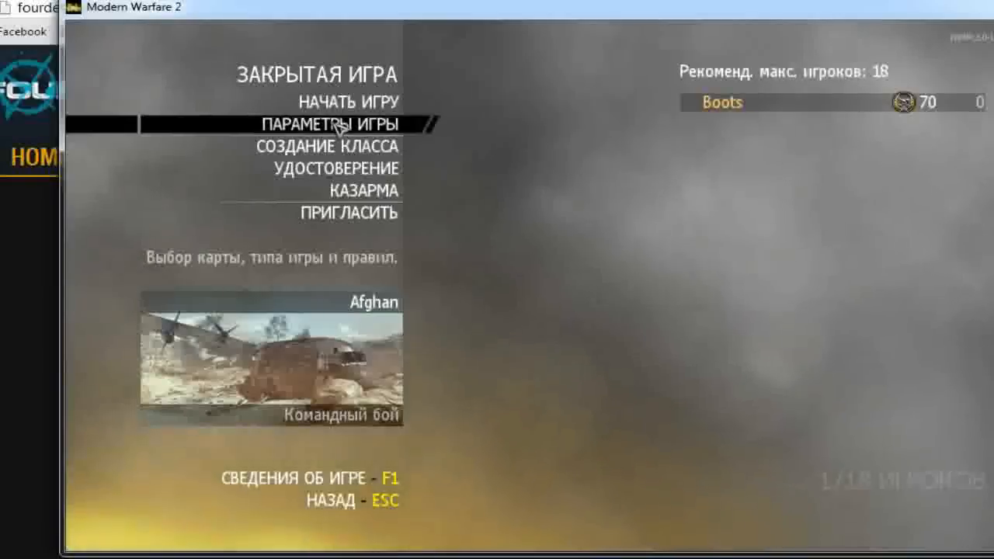
click(334, 124)
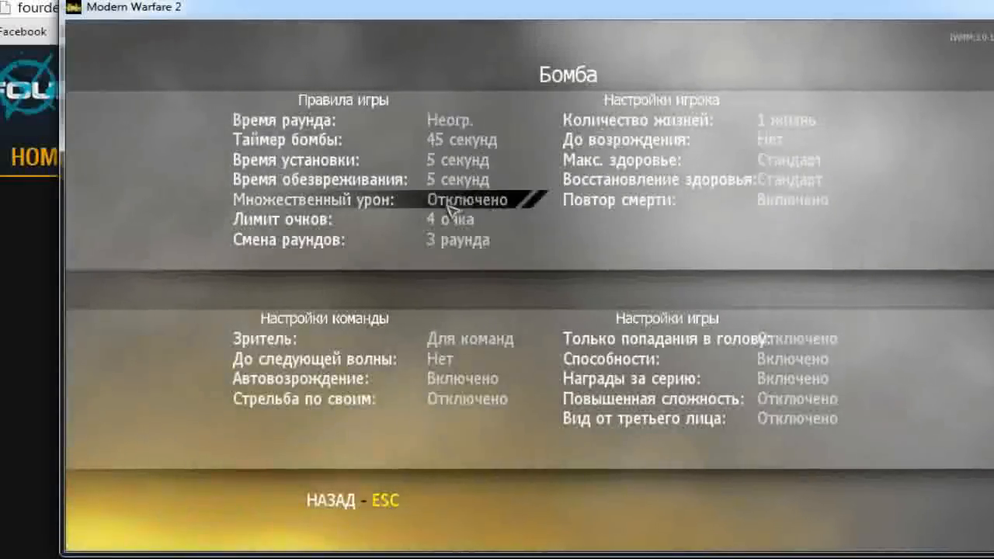
click(448, 121)
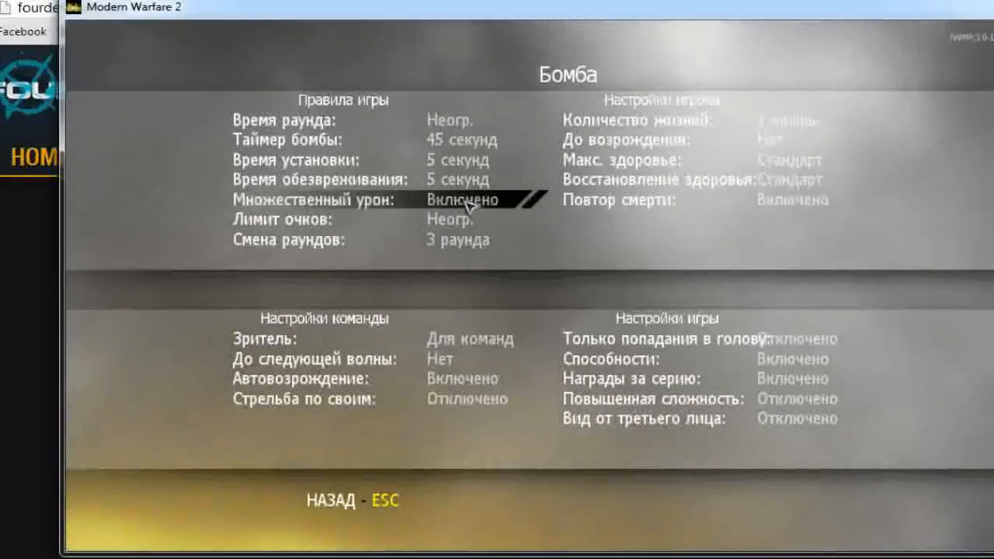
click(457, 239)
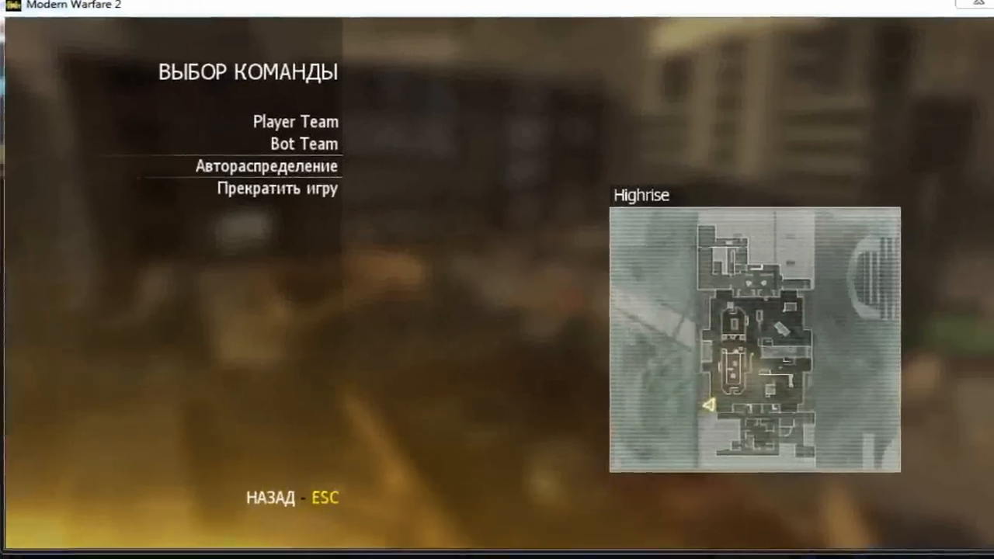
- Join the player team and spawn with the M21 EBR sniper class
click(295, 121)
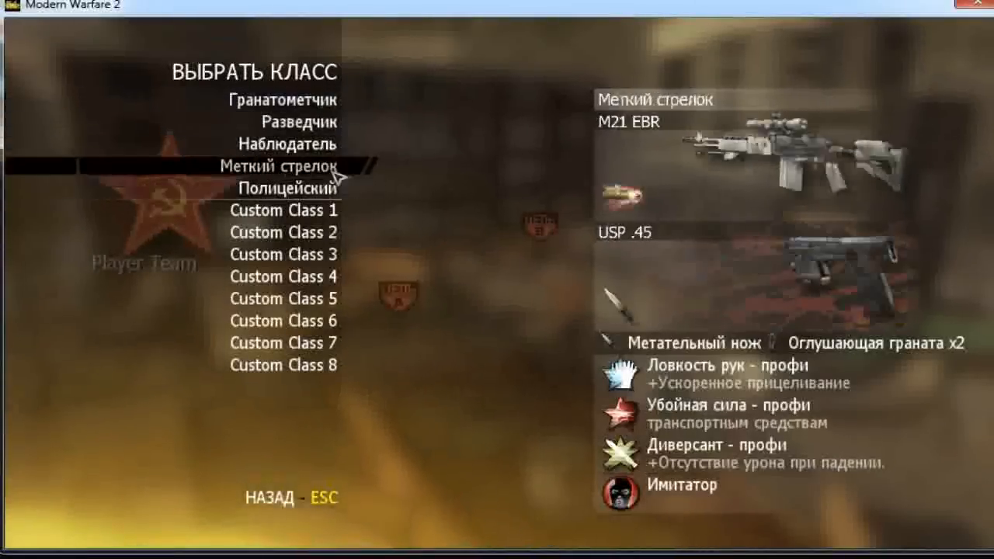
click(283, 99)
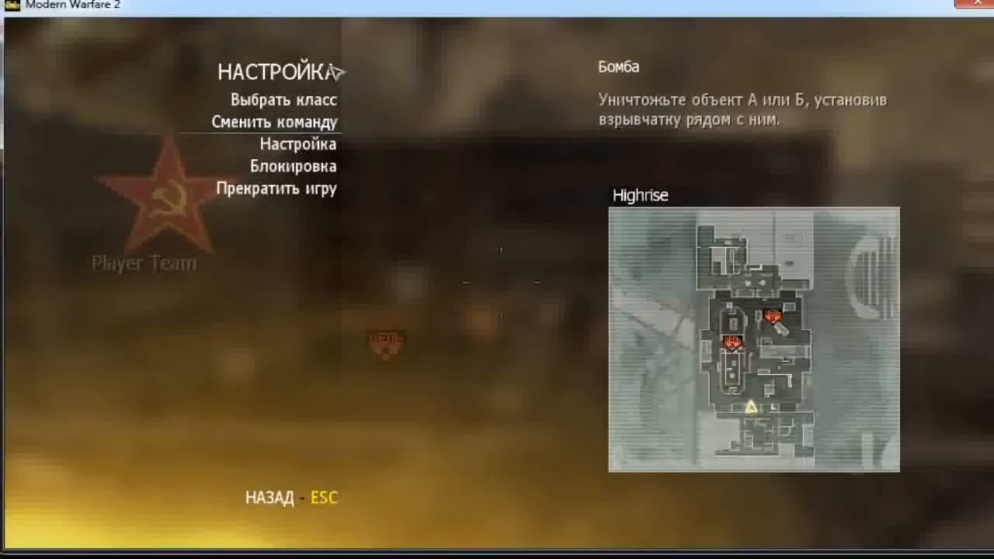
- Reselect the class through Choose Class and settle on the Intervention sniper class
click(286, 100)
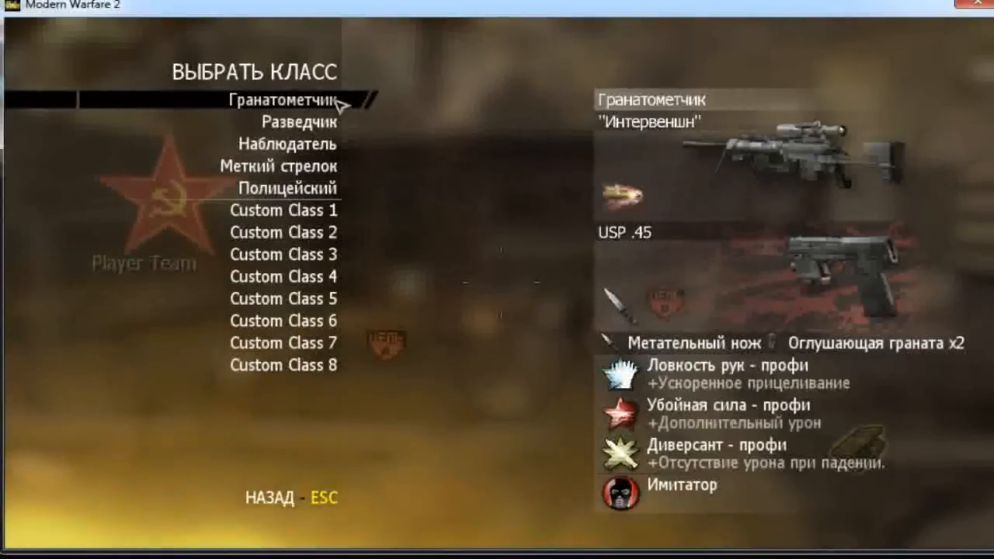
click(298, 121)
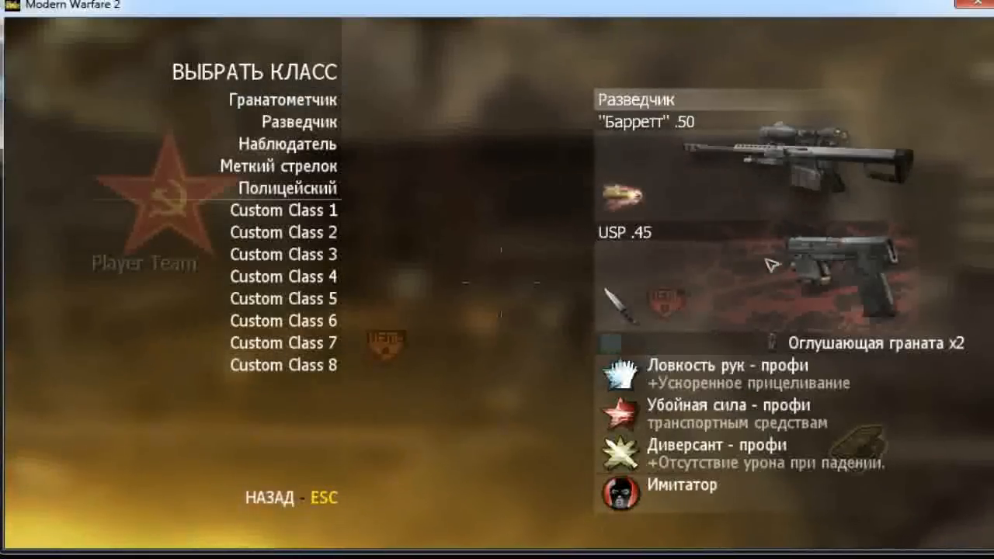
click(288, 100)
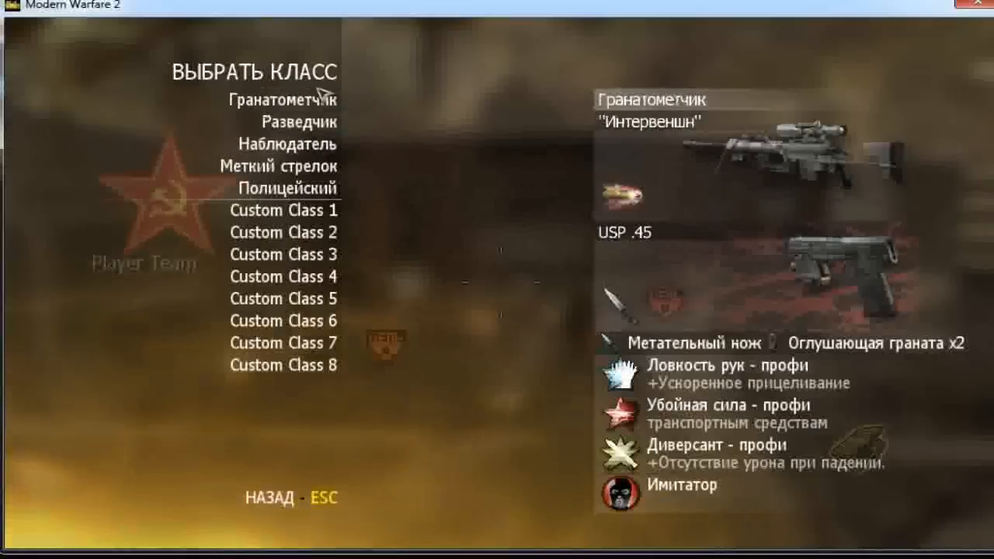
click(301, 121)
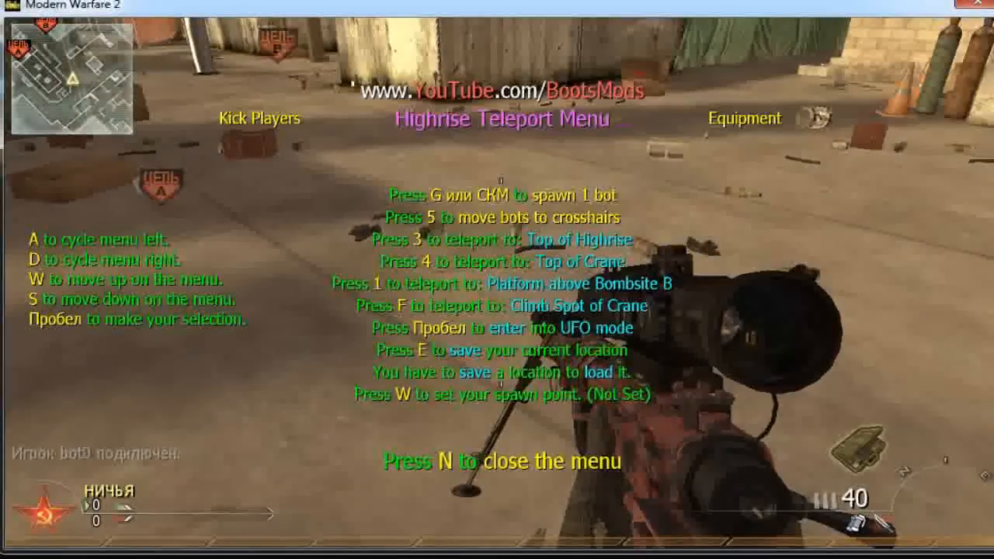
- Teleport around Highrise with the TSD menu keys, ending on the rooftop with key 3 (Top of Highrise)
key(n)
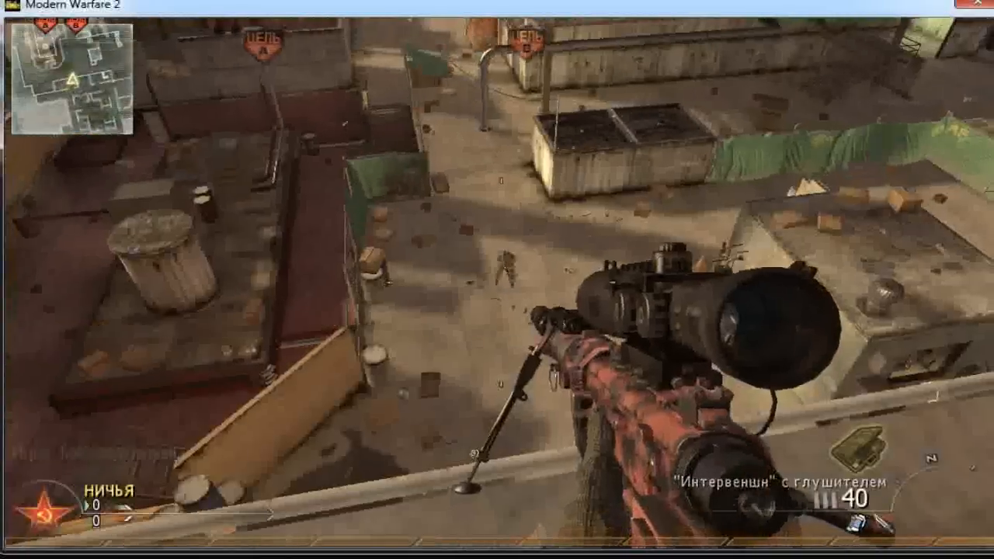
key(n)
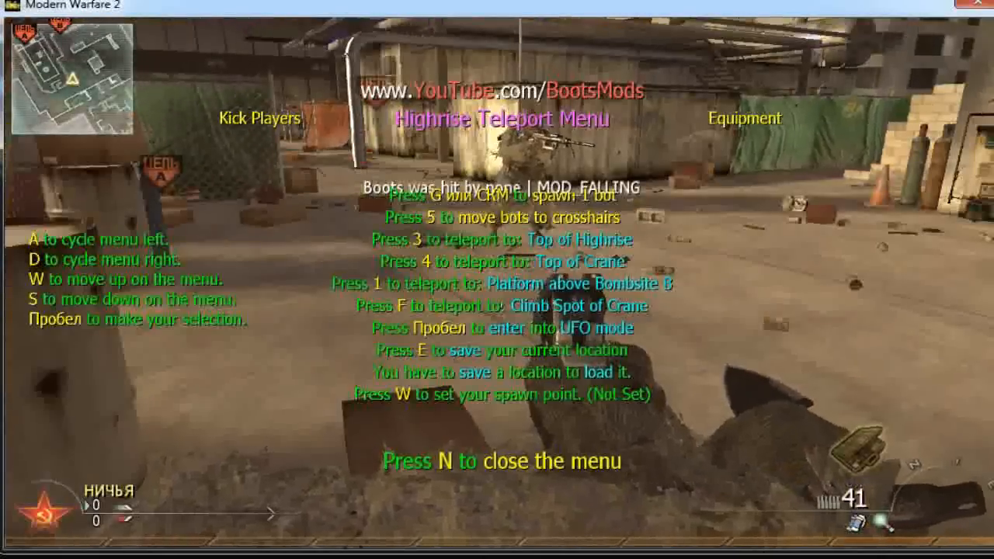
key(3)
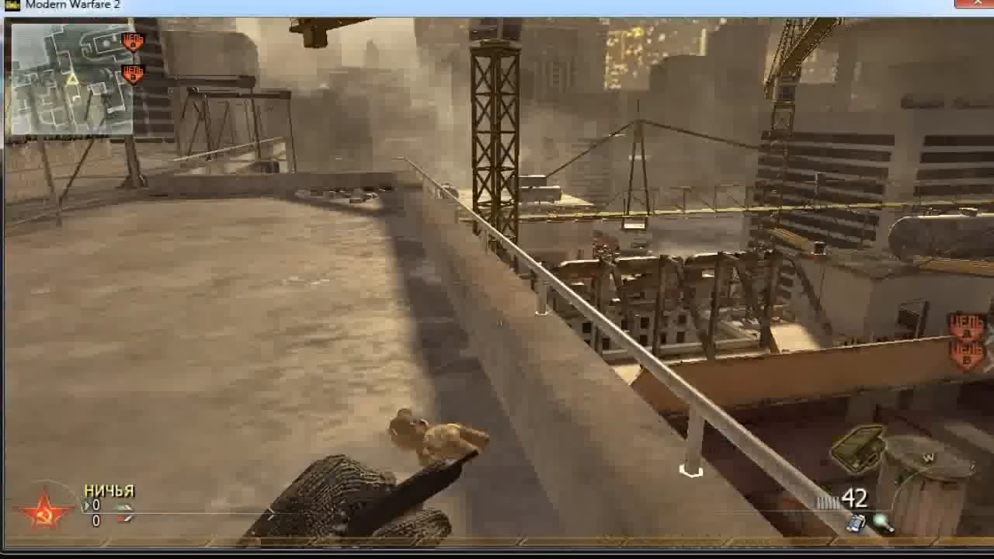